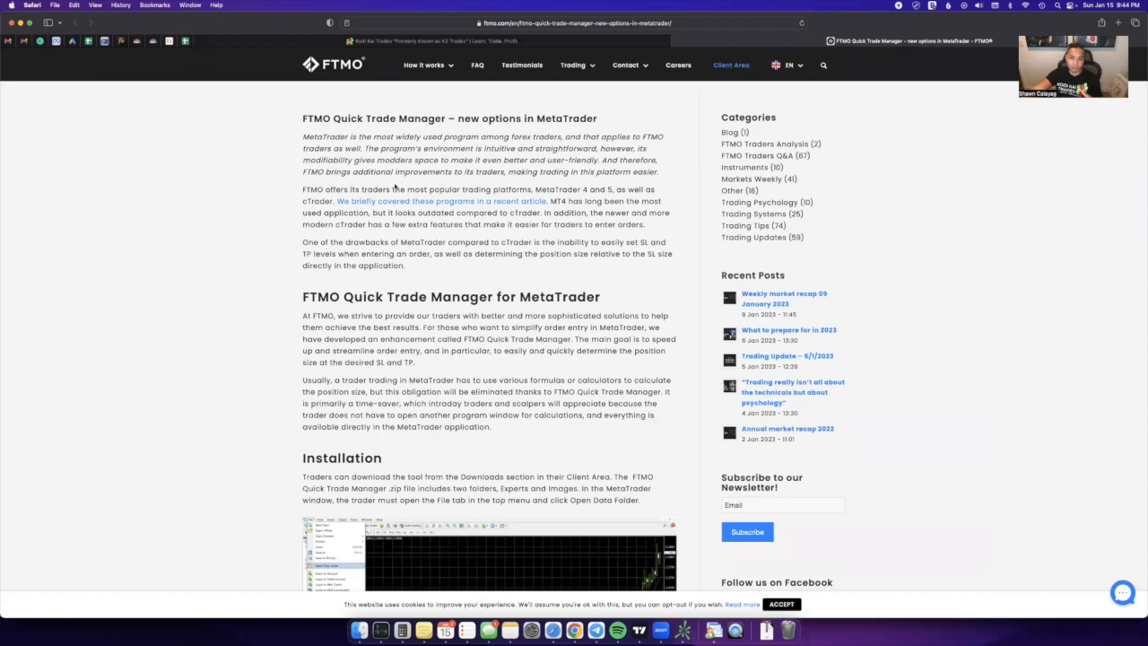
mouse_move(588, 423)
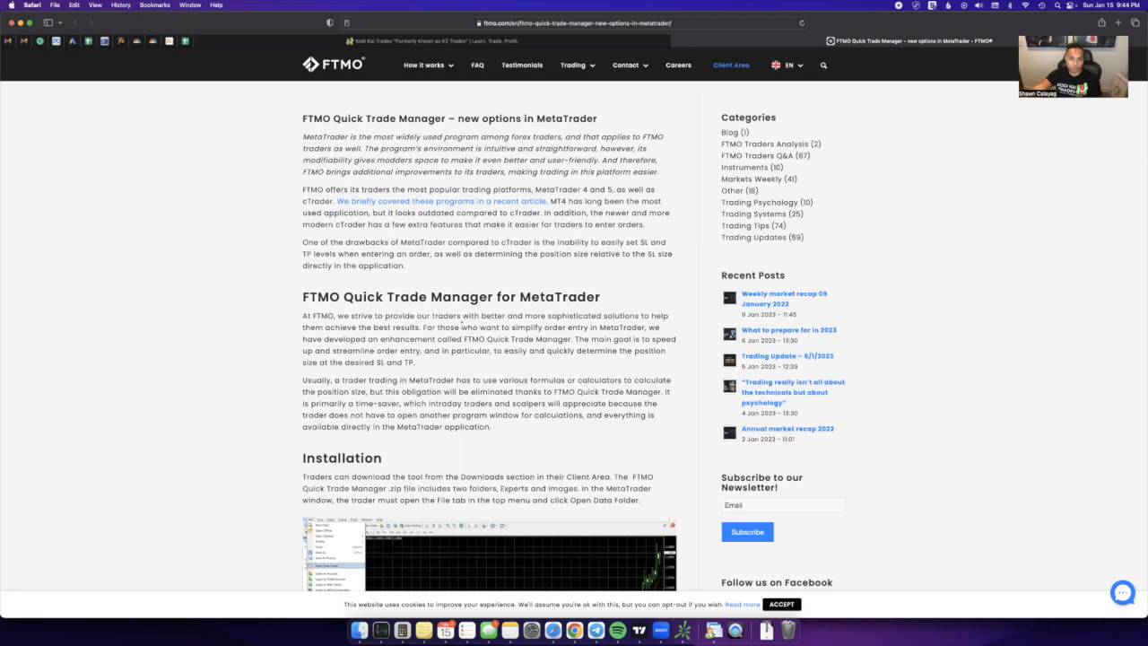
Step: Scroll the FTMO article down through the Installation section to the Tools > Options step
scroll(down, 3)
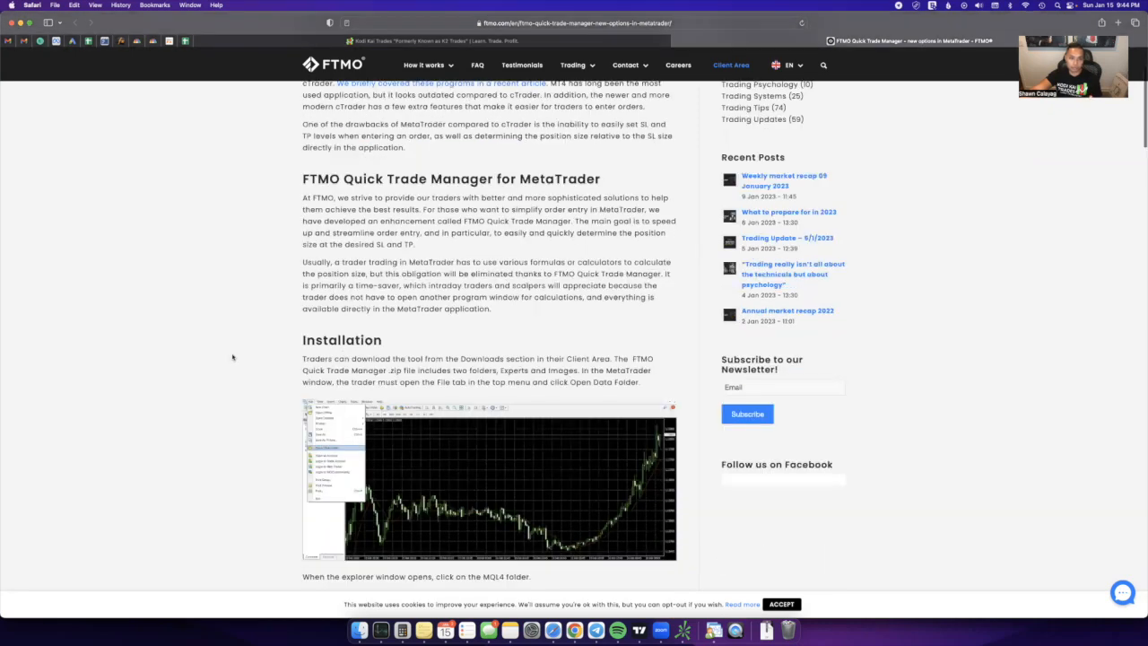
scroll(down, 3)
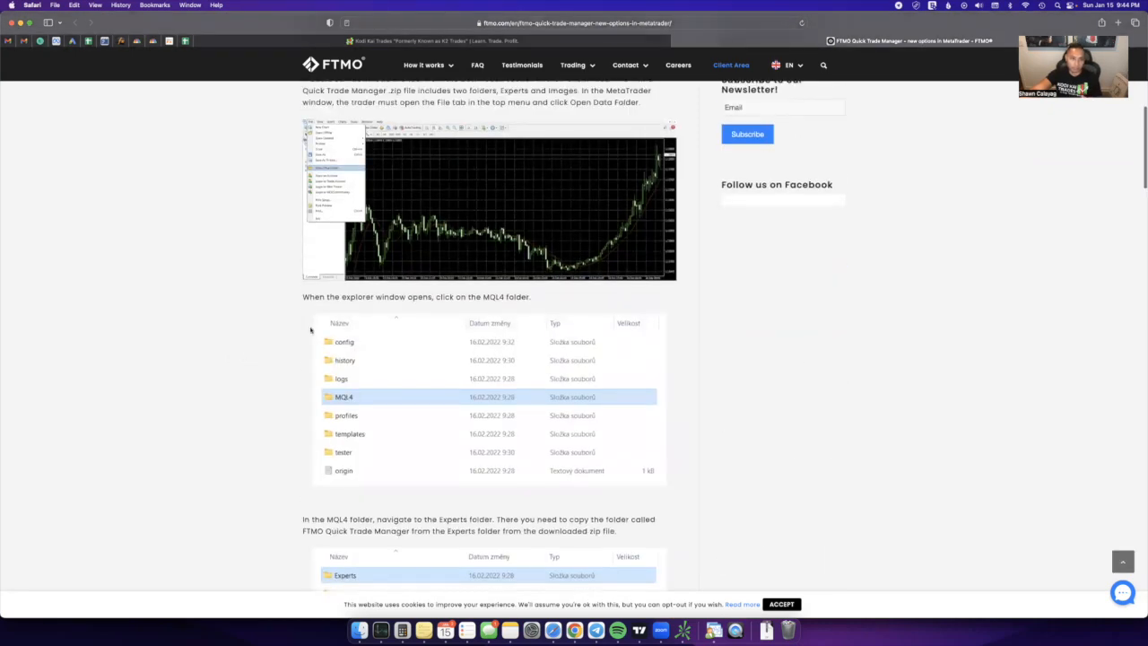
scroll(down, 3)
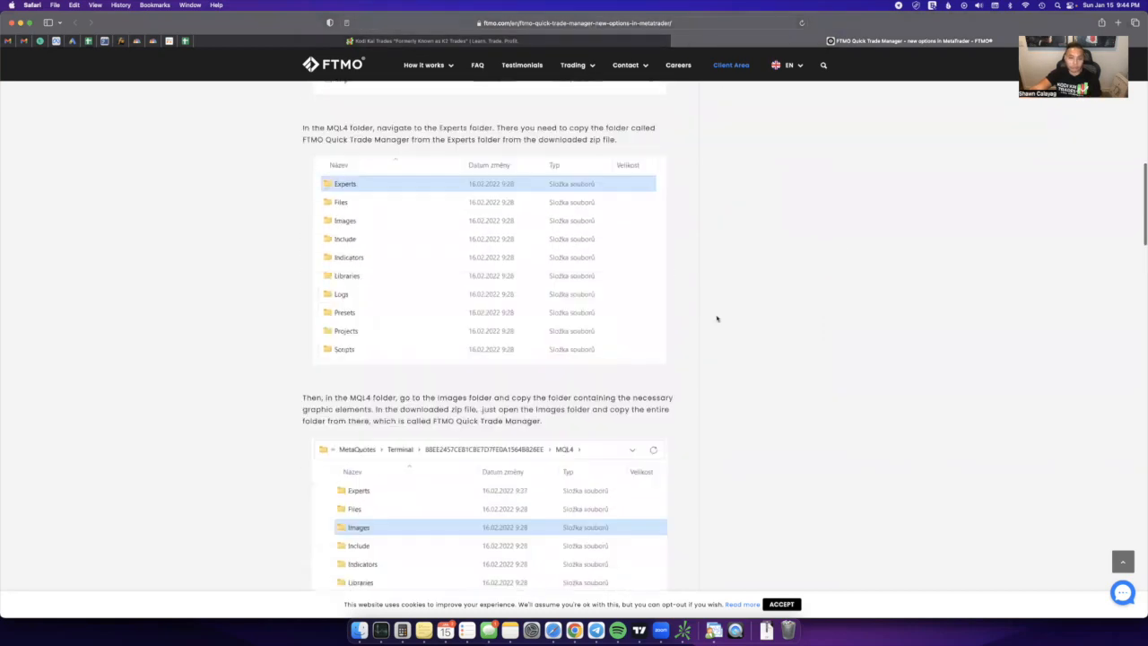
scroll(down, 3)
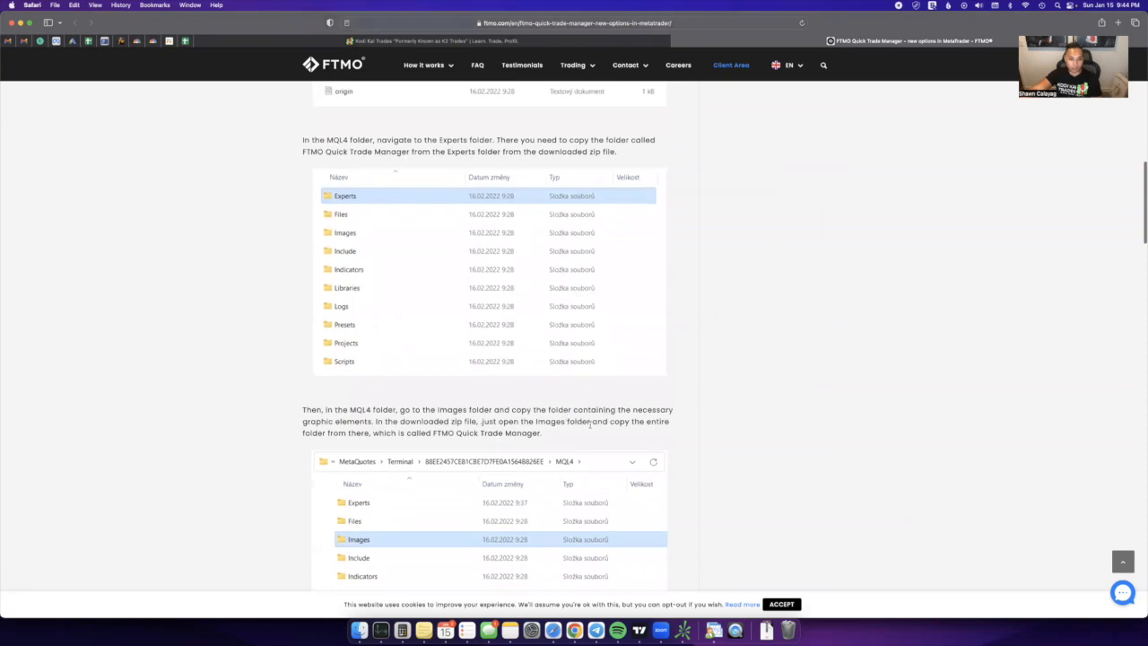
scroll(down, 3)
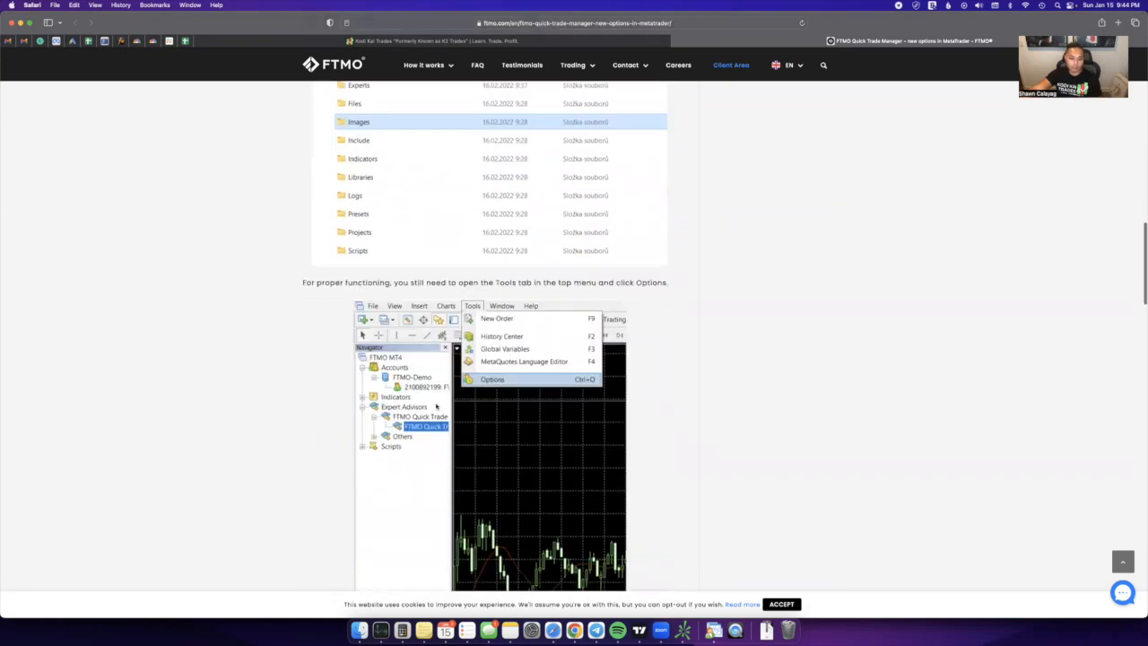
scroll(down, 3)
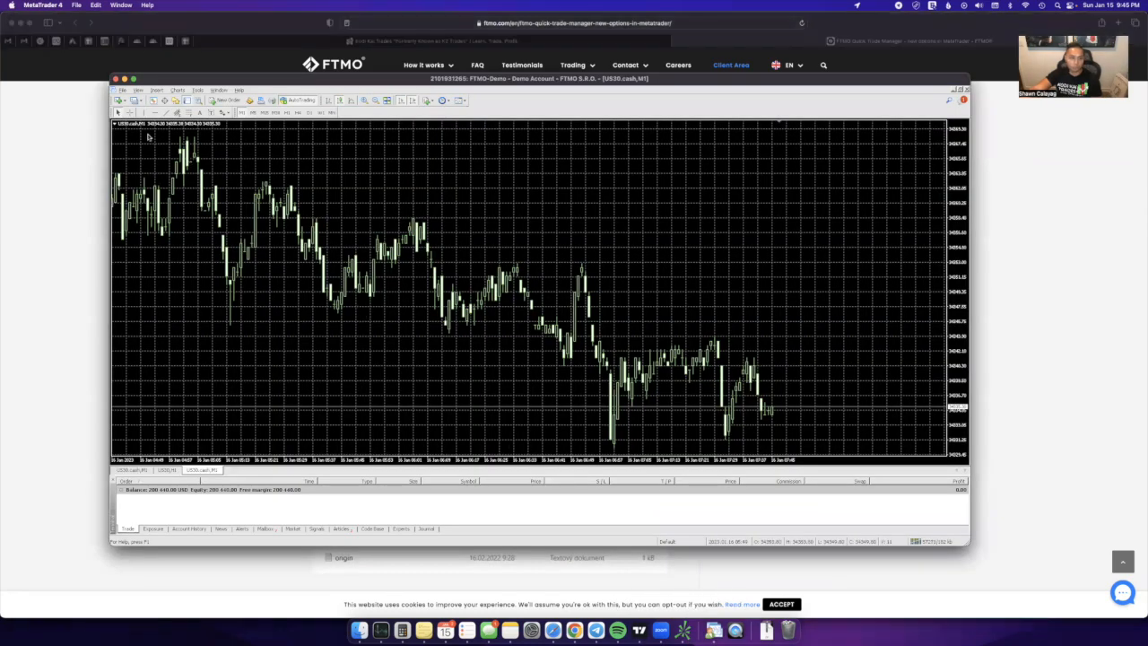
Step: Open the terminal's data folder via File > Open Data Folder and browse into a folder there
click(122, 90)
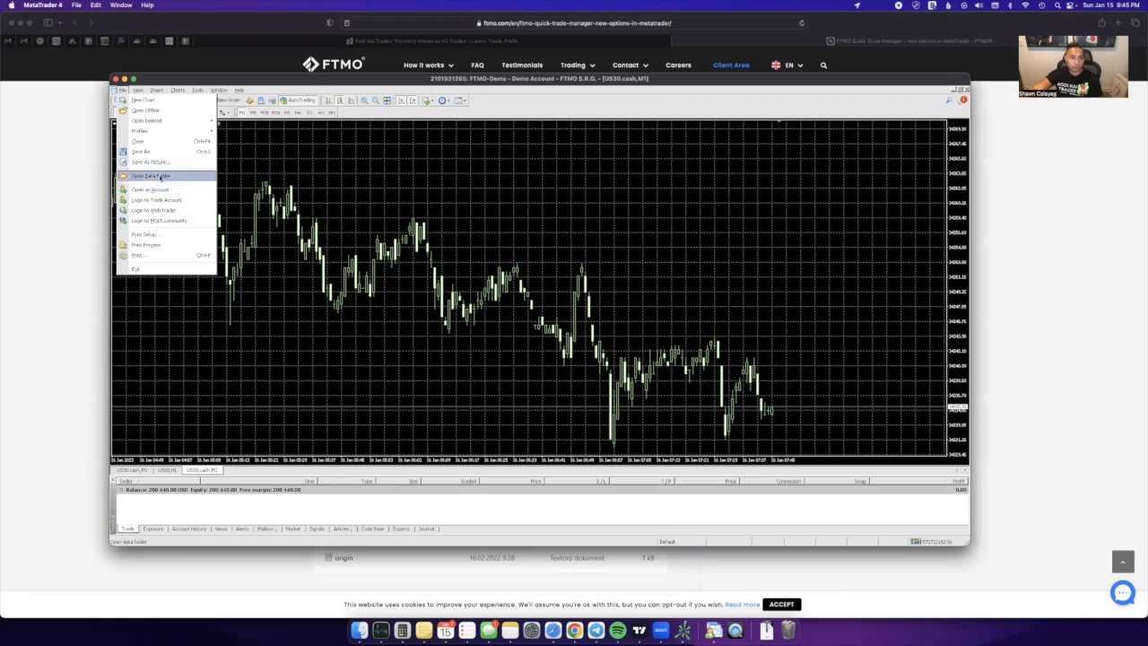
click(151, 176)
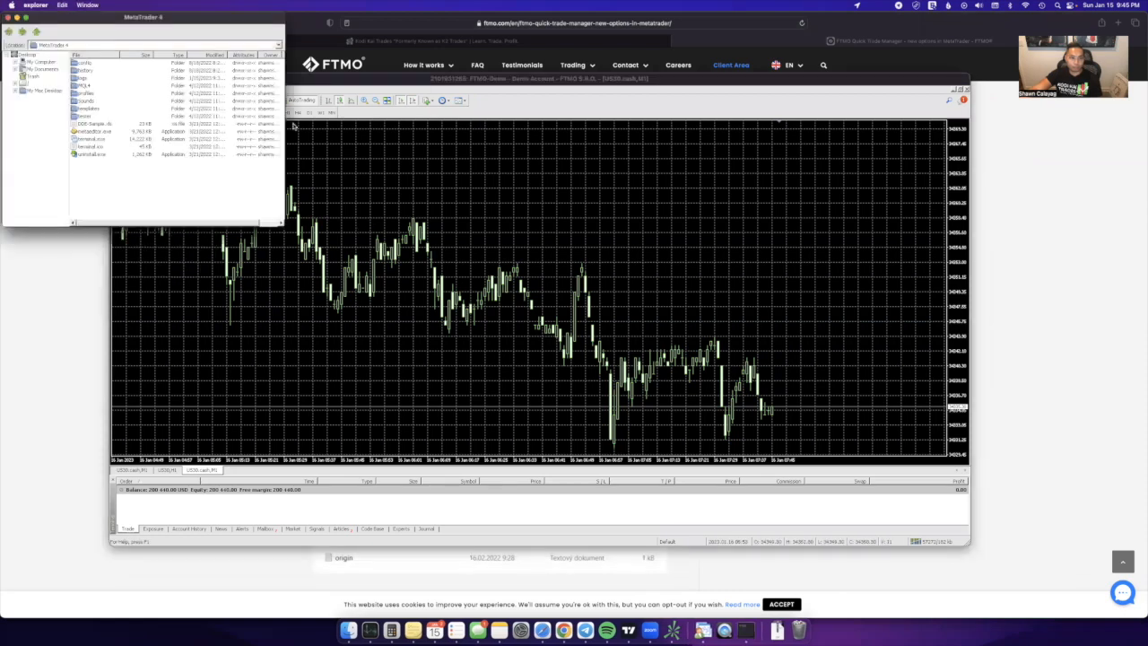
drag(144, 16, 476, 170)
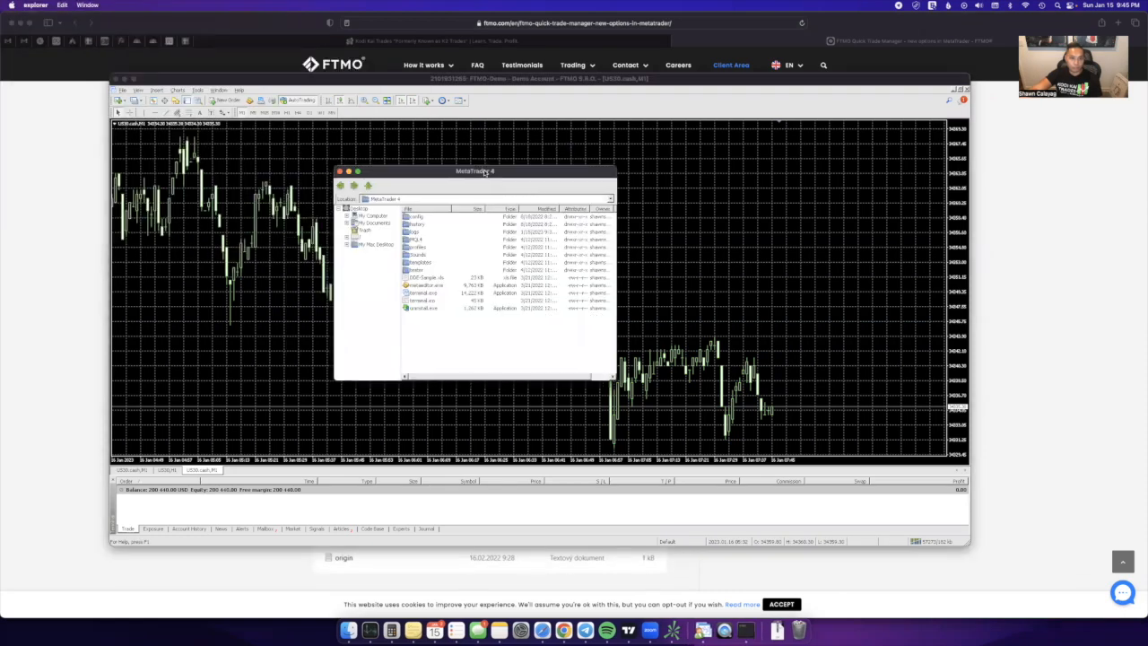
drag(475, 172, 500, 150)
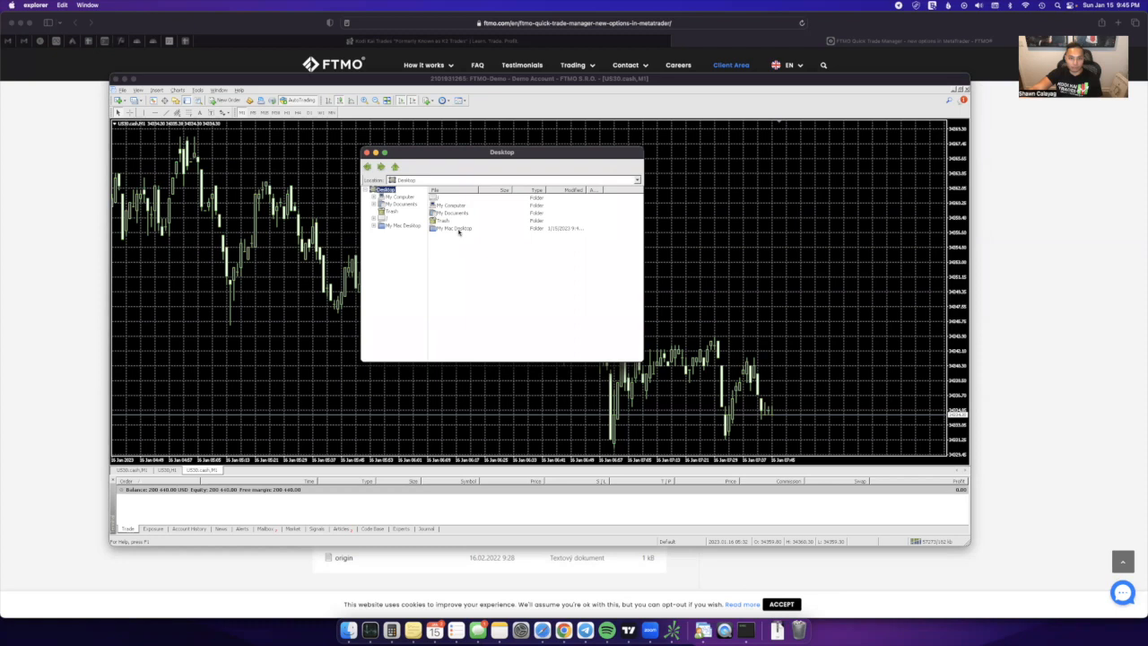
double_click(452, 228)
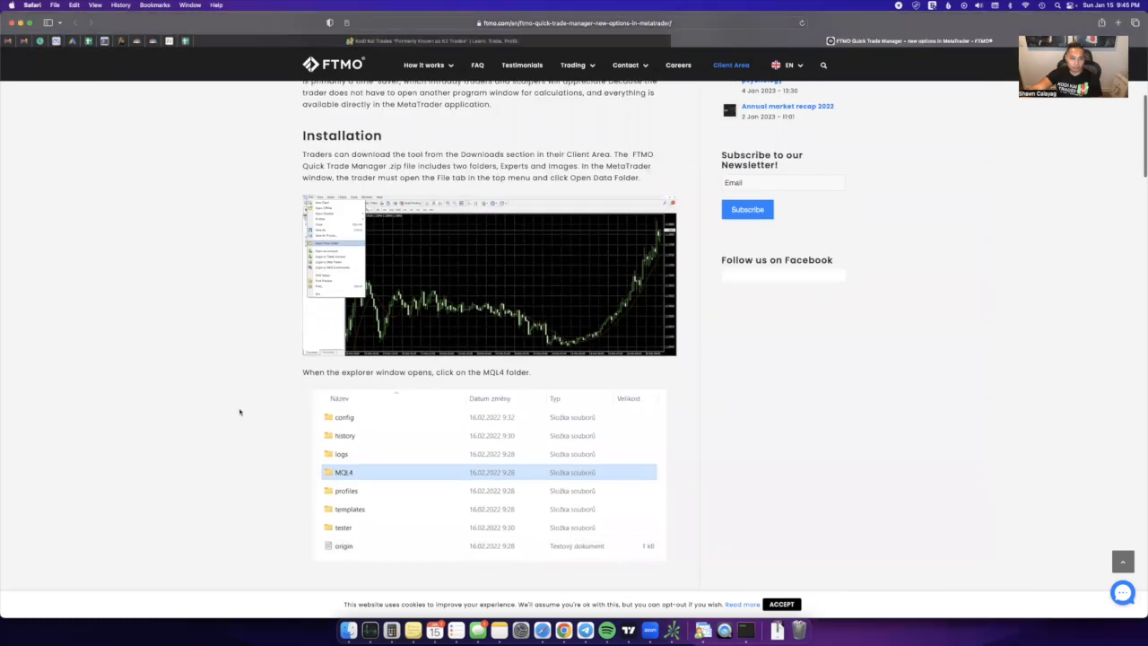
Step: Scroll the article down to the MQL4 folder screenshot step
scroll(down, 3)
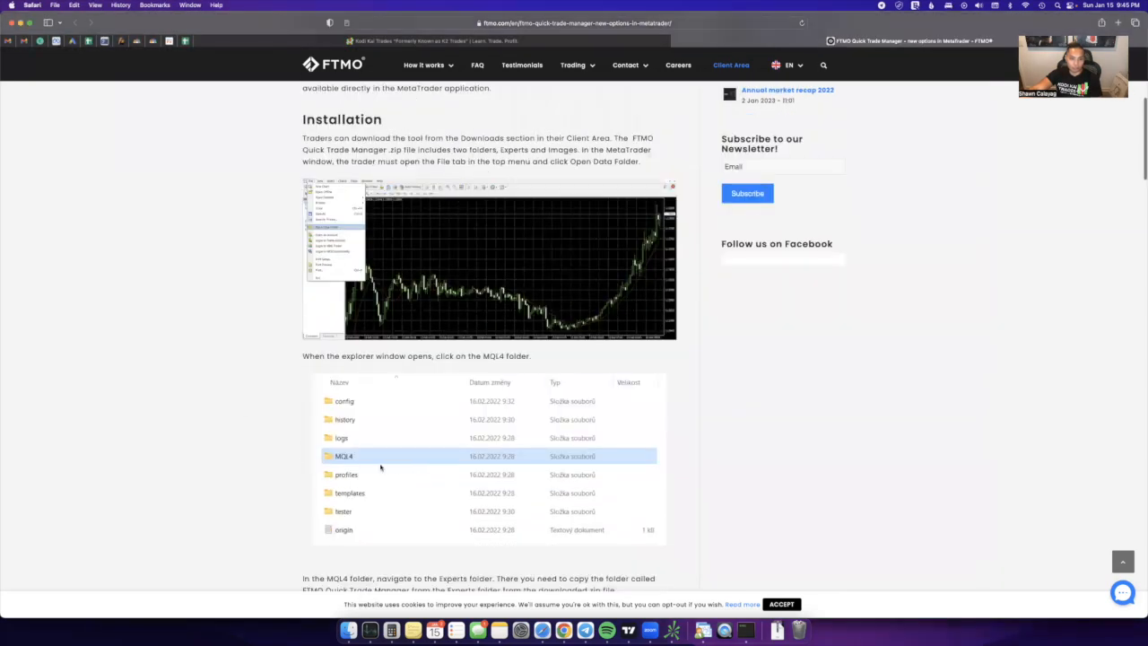
scroll(down, 3)
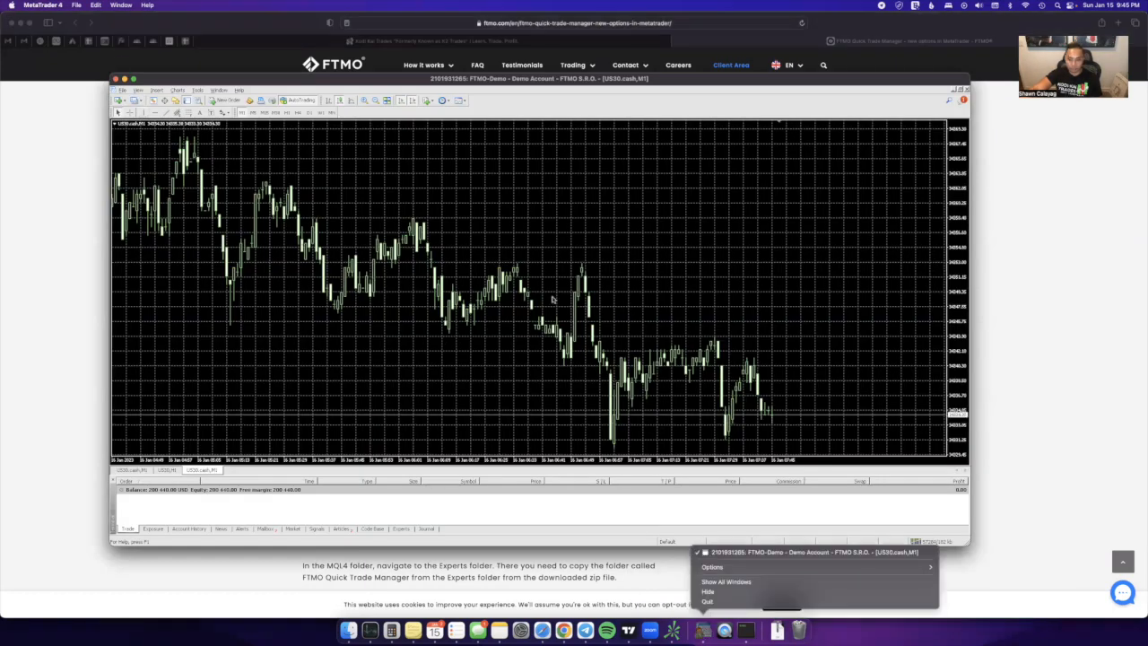
Step: Open the data folder and copy the downloaded FTMO Quick Trade Manager expert folder
click(122, 89)
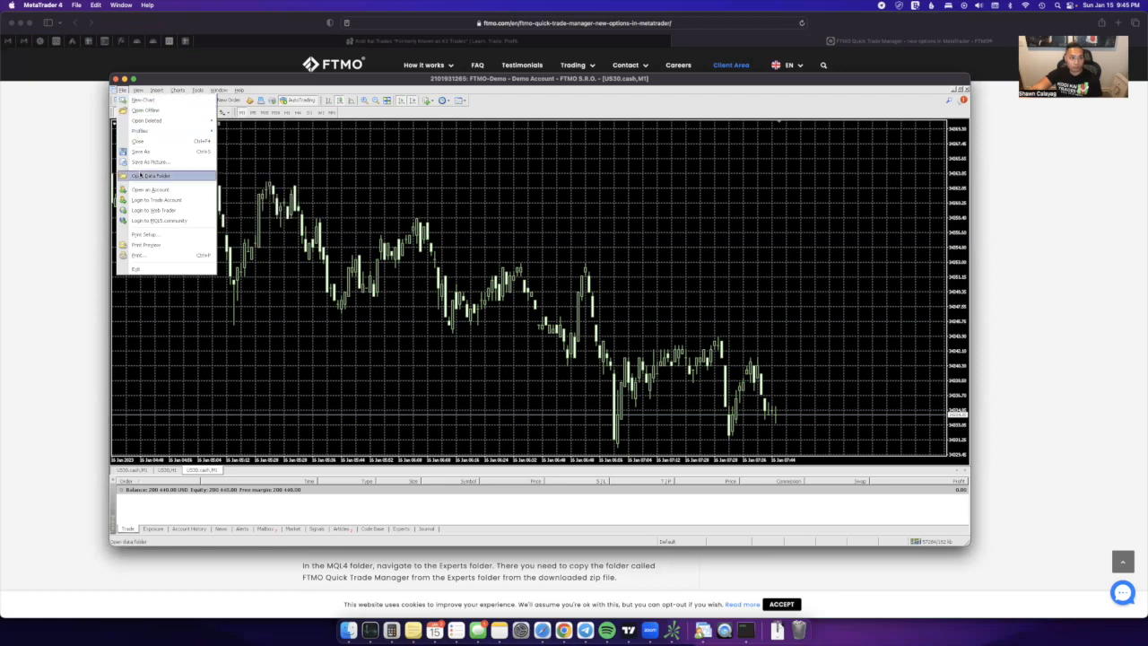
click(151, 176)
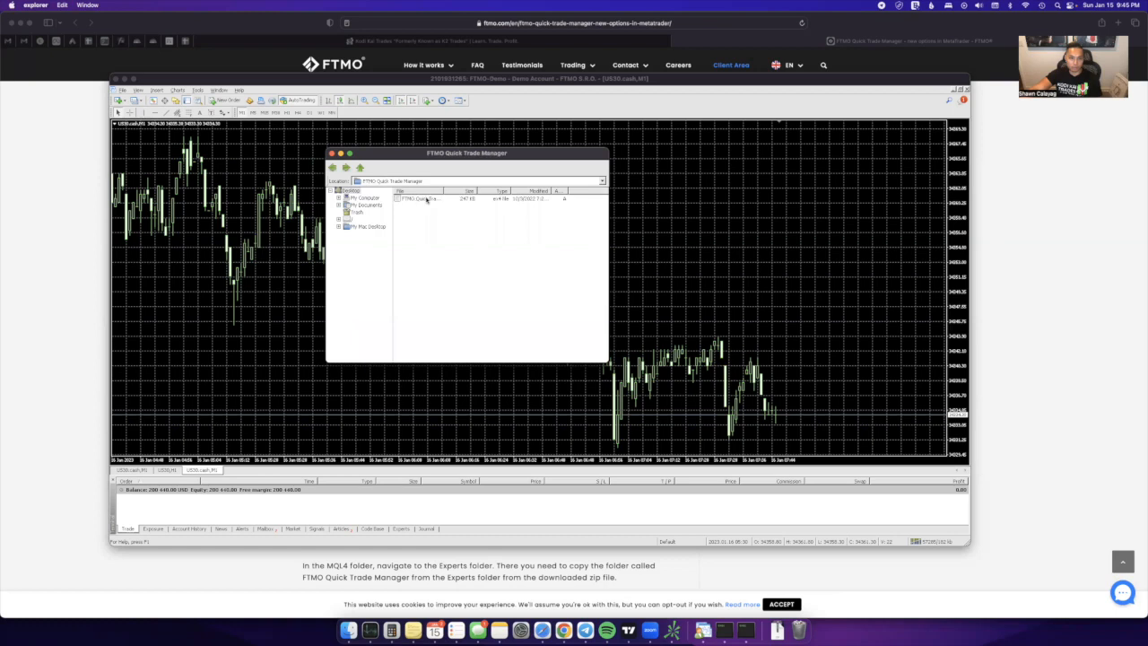
click(439, 197)
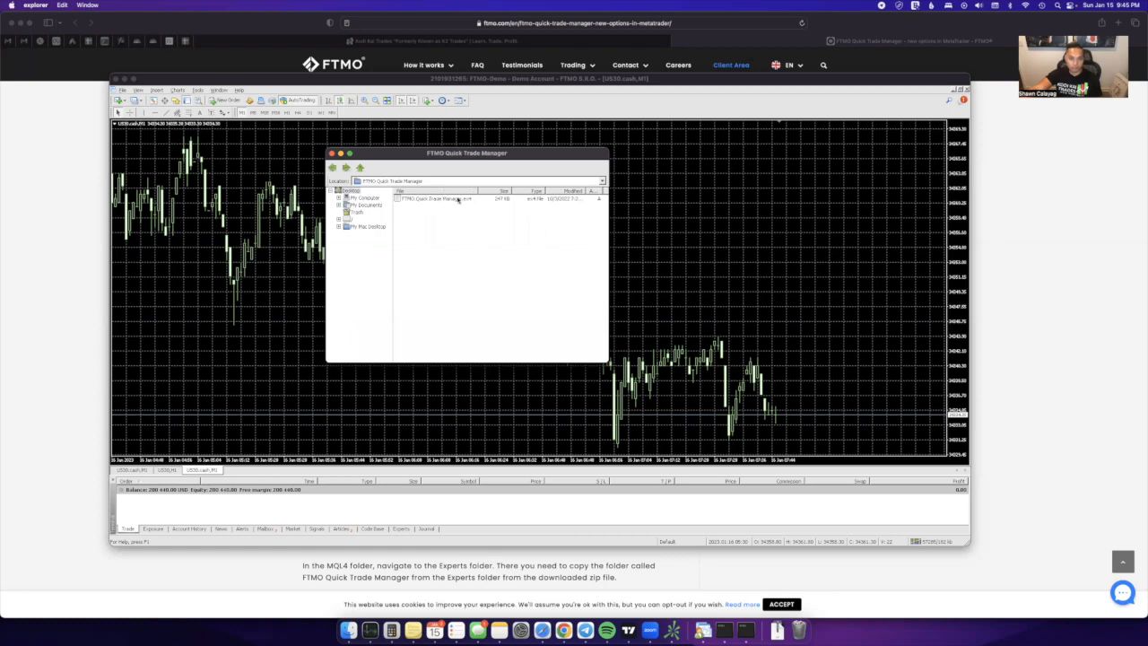
click(438, 197)
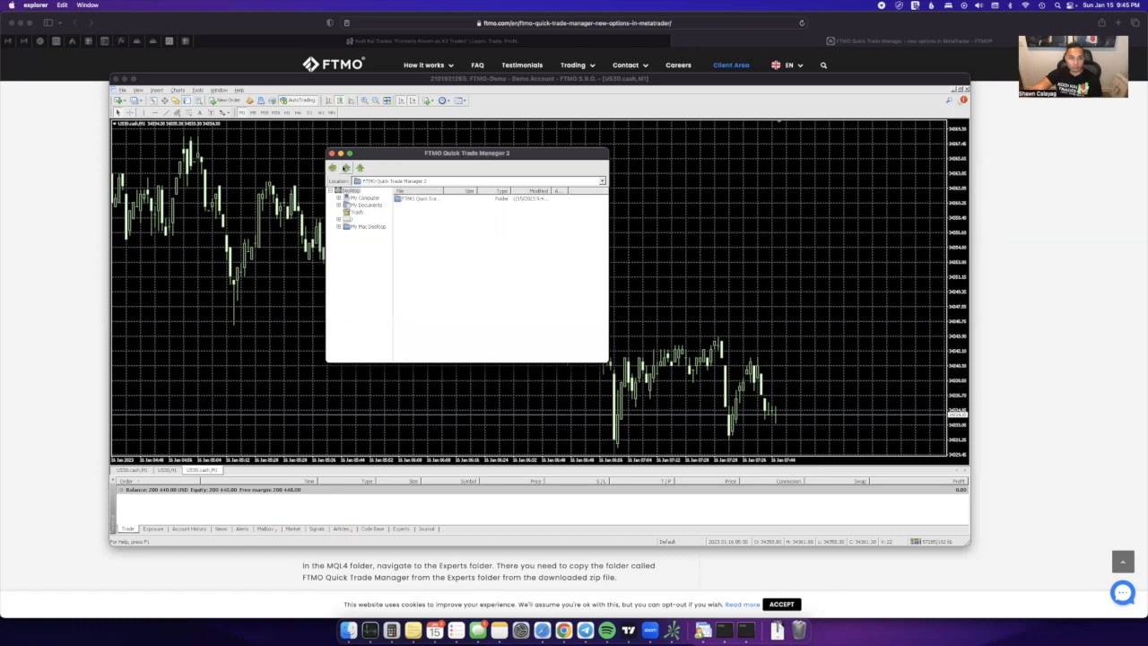
right_click(416, 197)
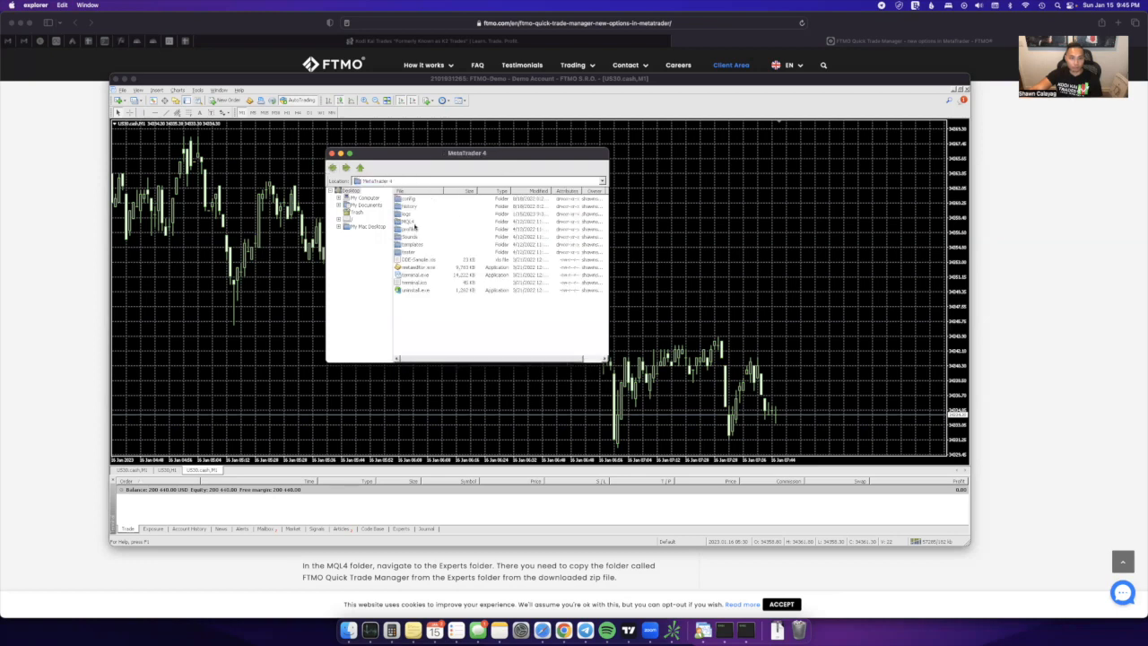
Step: Paste the copied folder into the MQL4 > Experts folder of MetaTrader 4
double_click(407, 222)
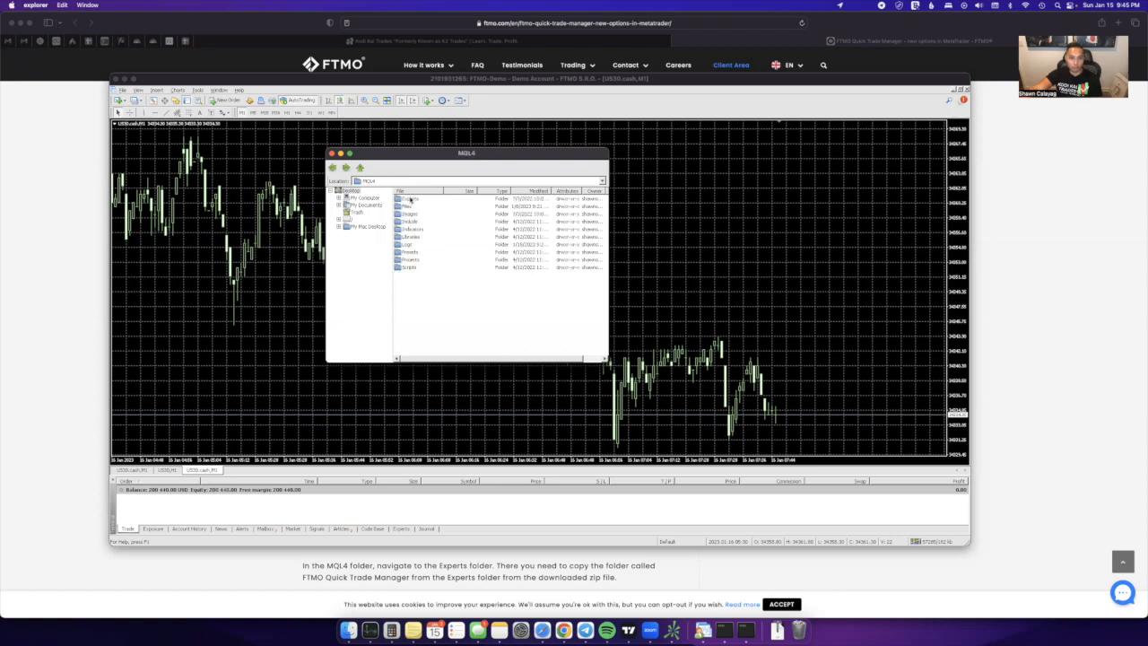
double_click(411, 197)
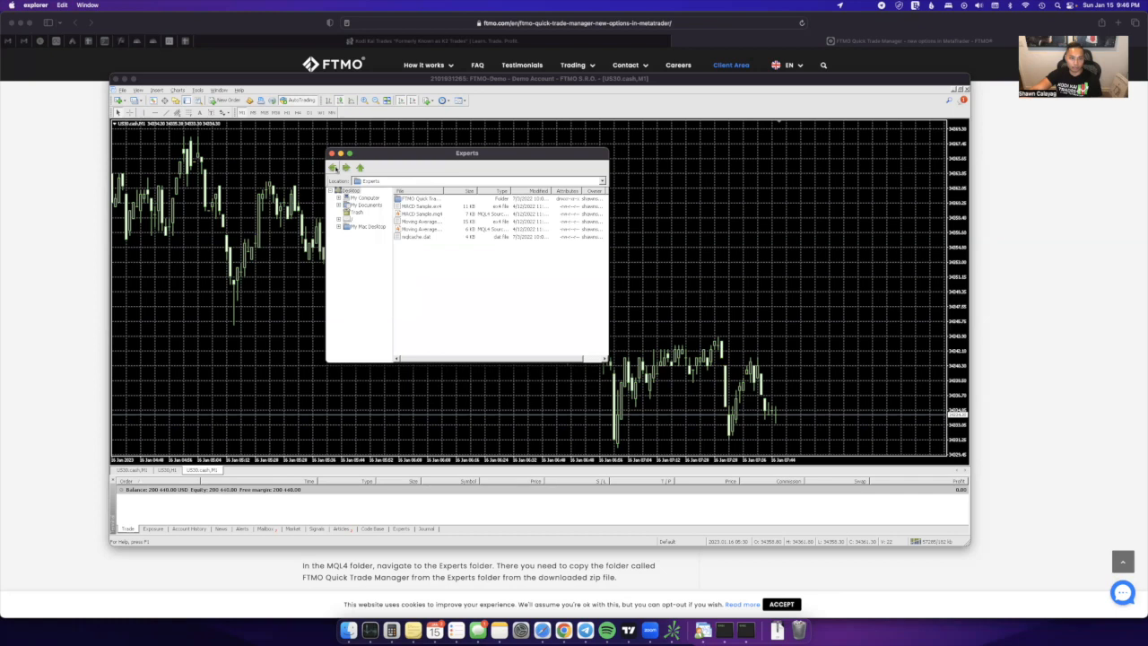
right_click(435, 279)
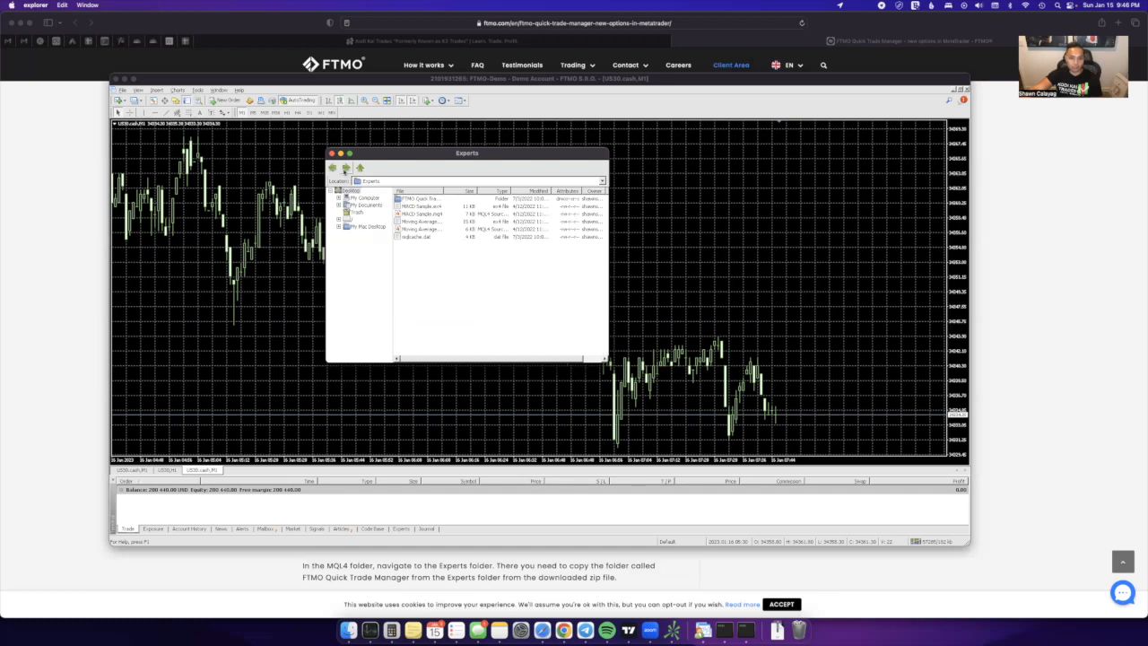
click(359, 169)
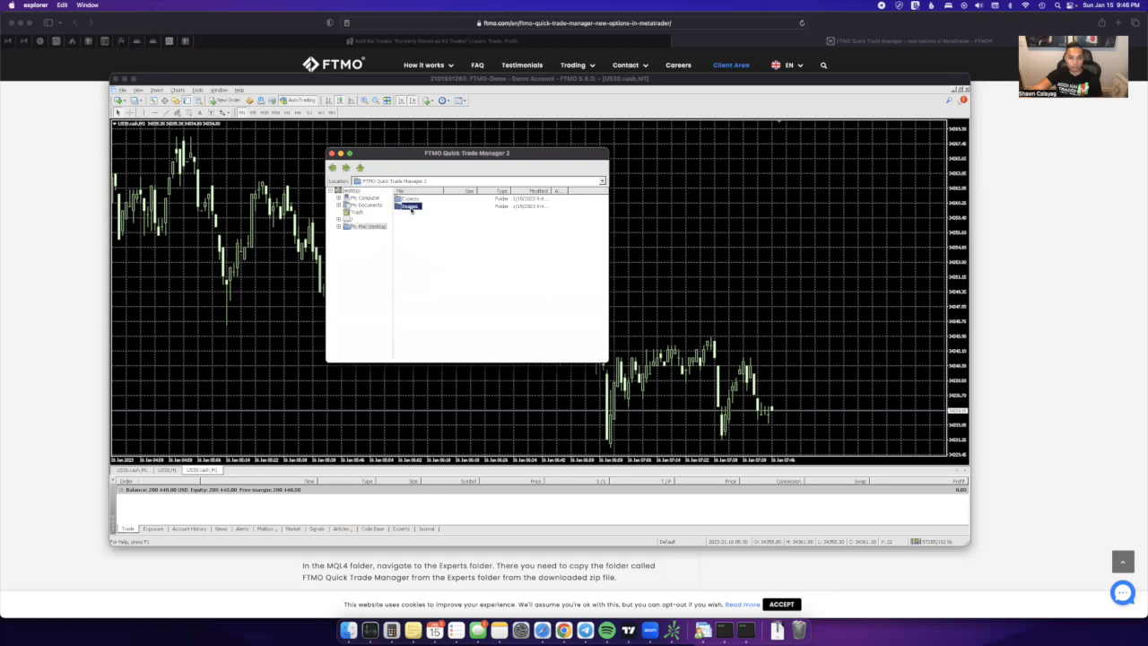
Step: Copy the FTMO Quick Trade Manager folder from the download's Images folder and return to MQL4
double_click(409, 205)
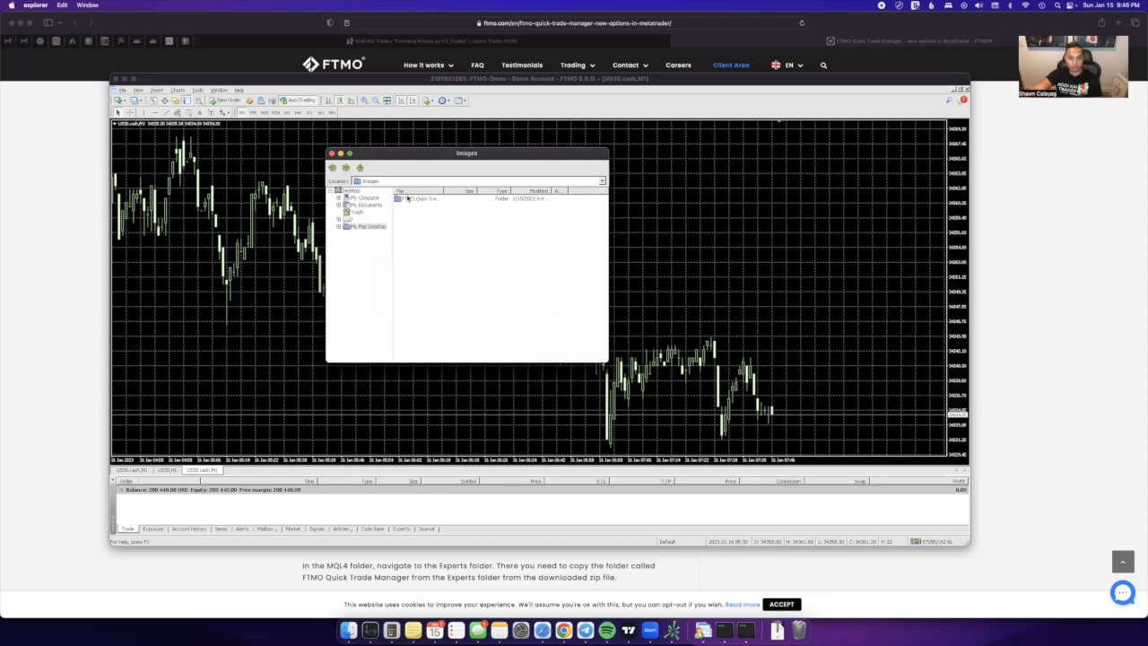
right_click(421, 198)
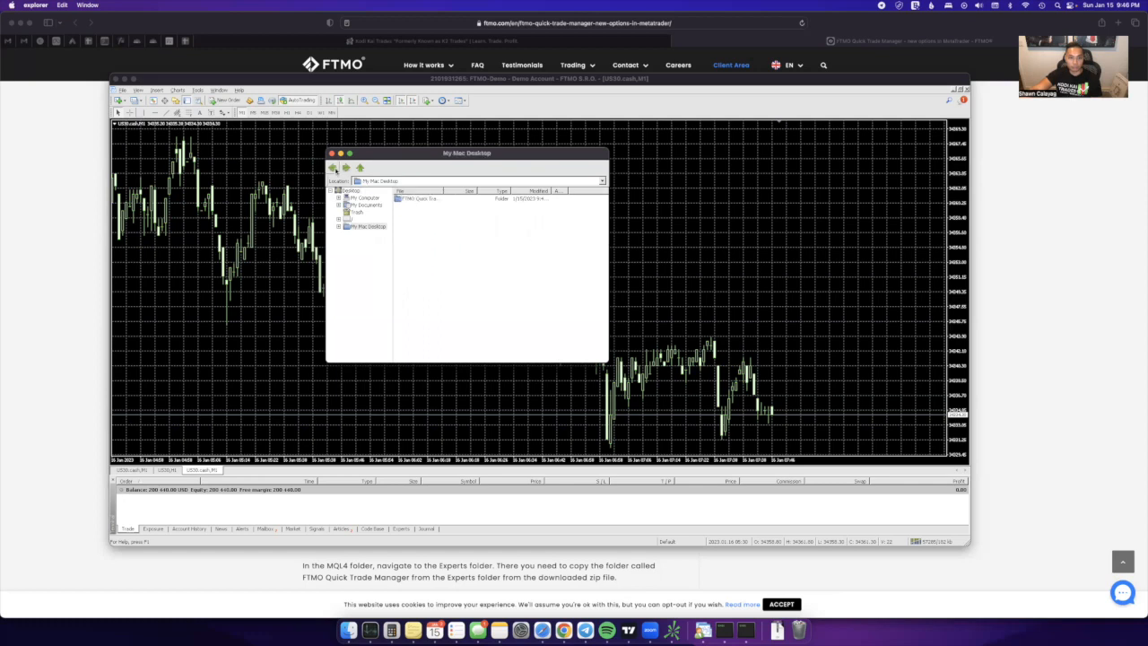
double_click(420, 198)
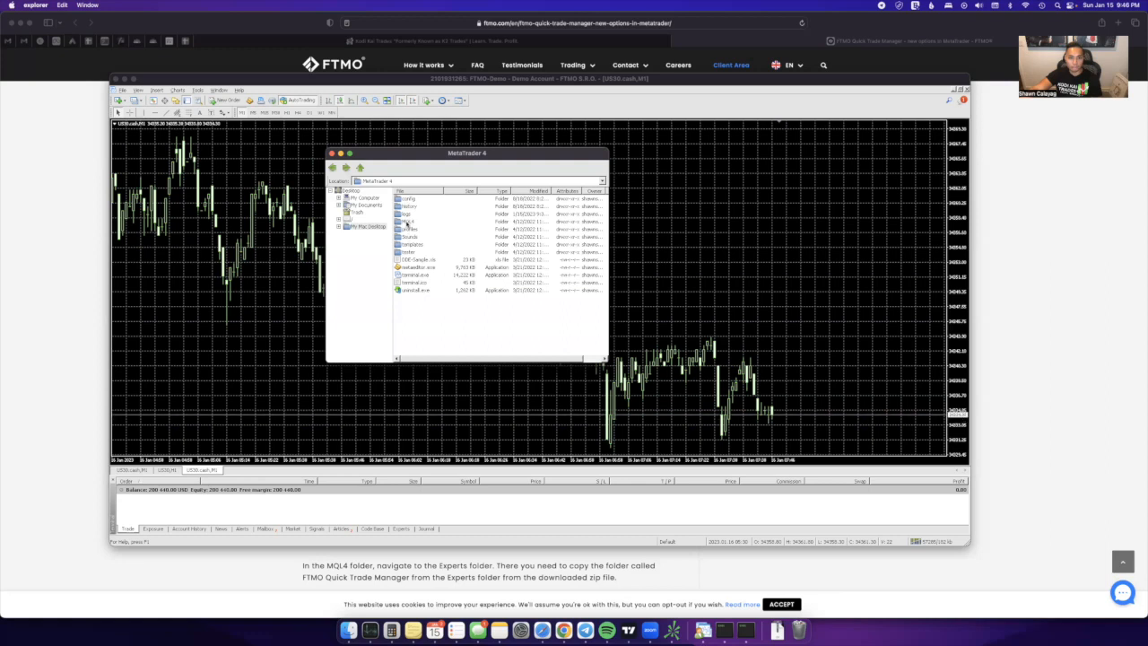
double_click(405, 222)
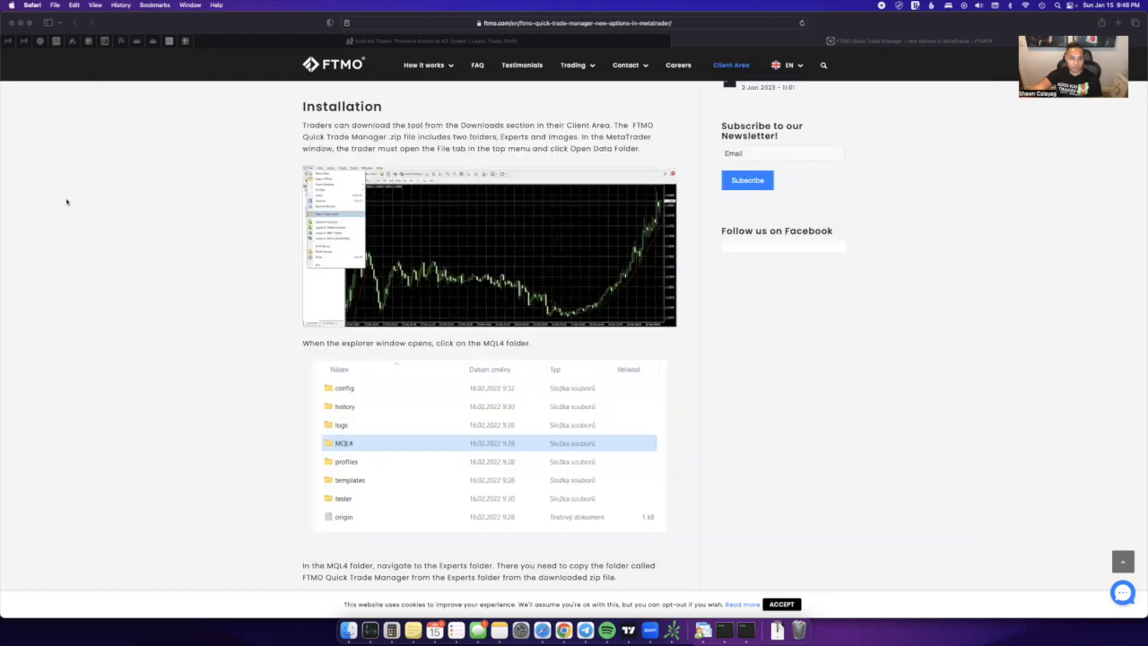
Step: Scroll the article down to the Expert Advisors options screenshot
scroll(down, 3)
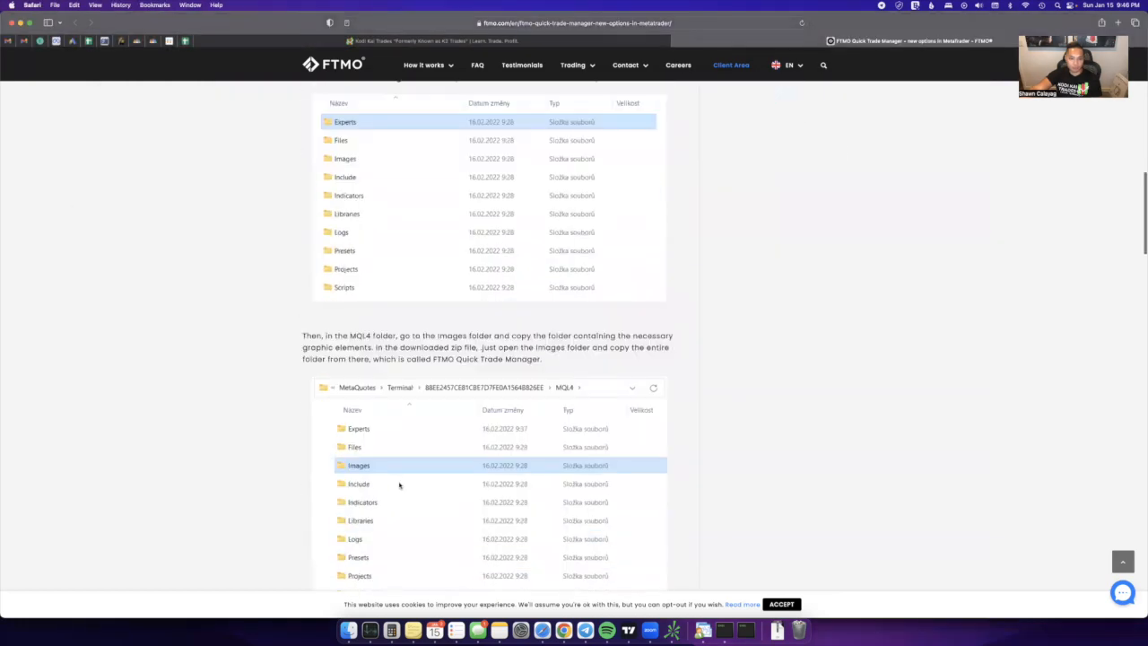
scroll(down, 3)
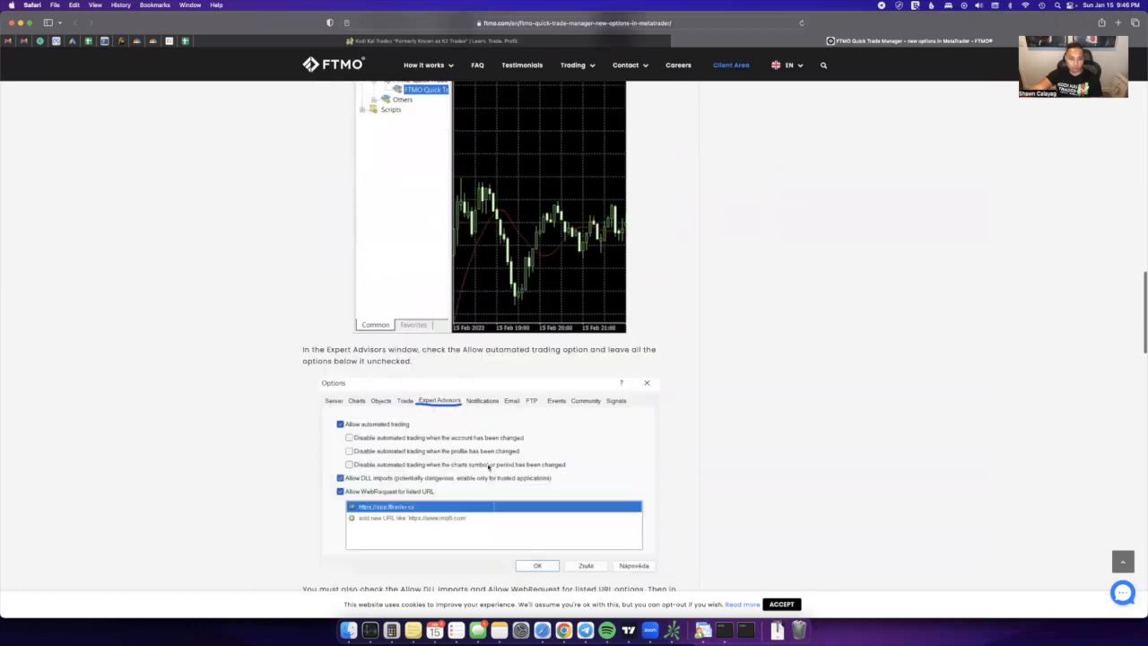
scroll(down, 3)
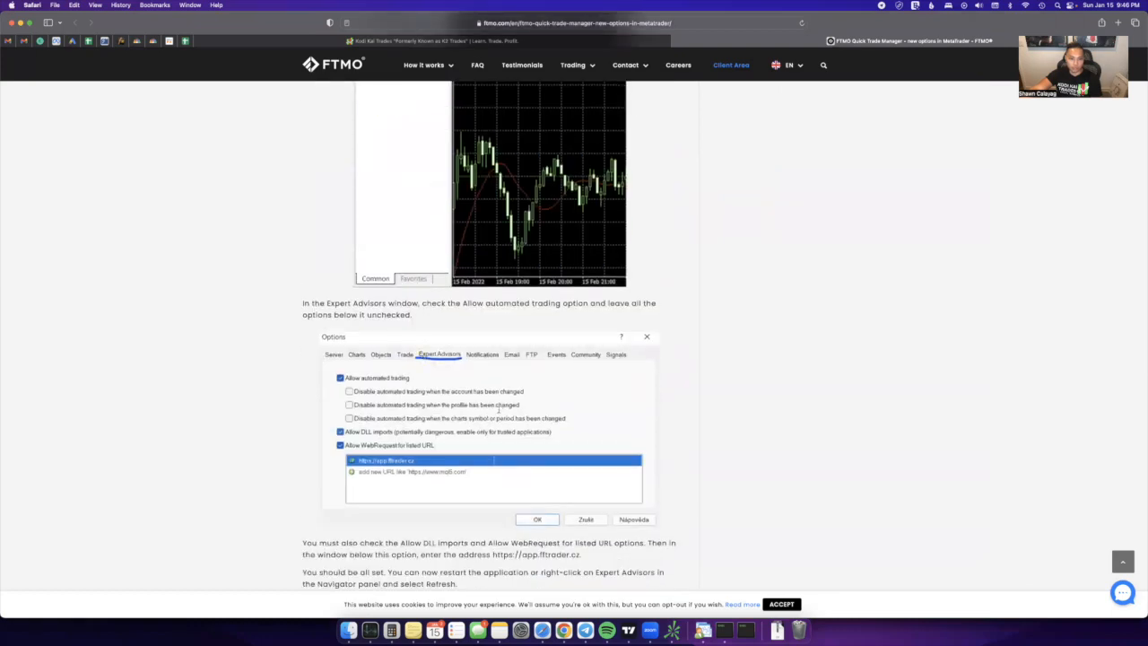
scroll(down, 3)
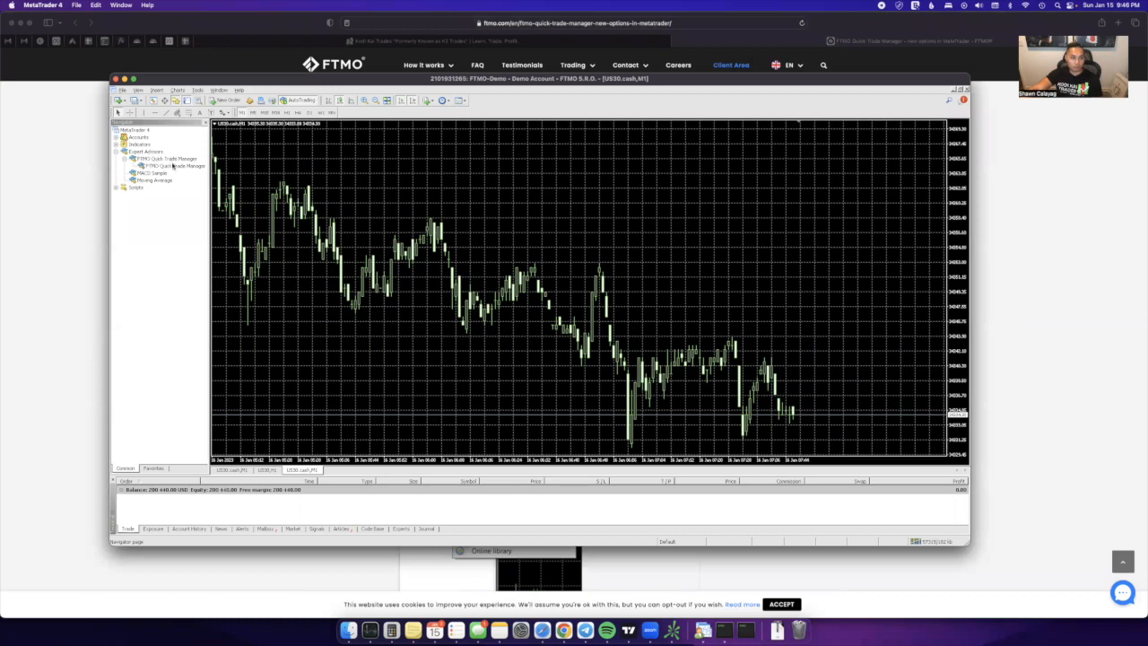
Step: Attach FTMO Quick Trade Manager from the Navigator to the chart and confirm the Expert dialog
double_click(176, 165)
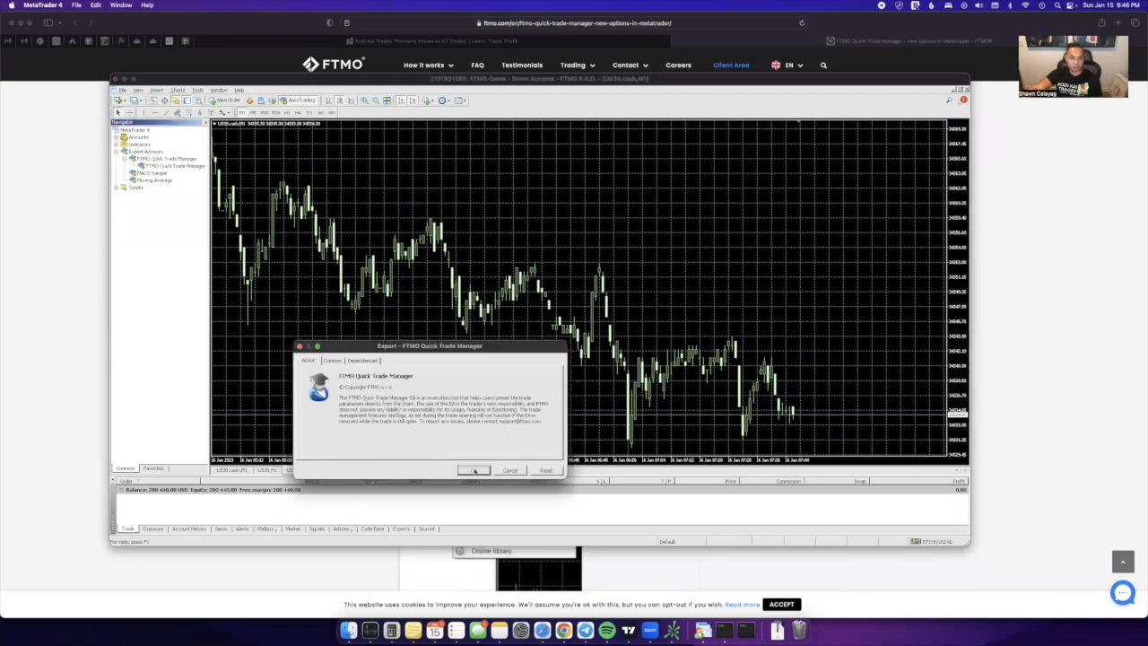
click(473, 471)
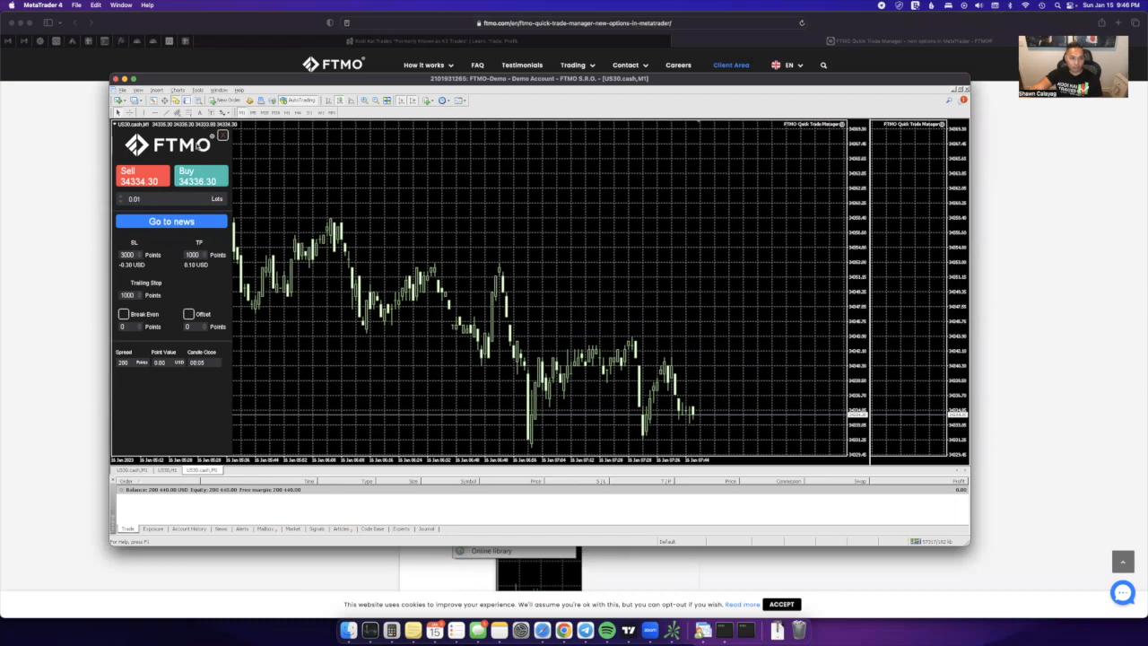